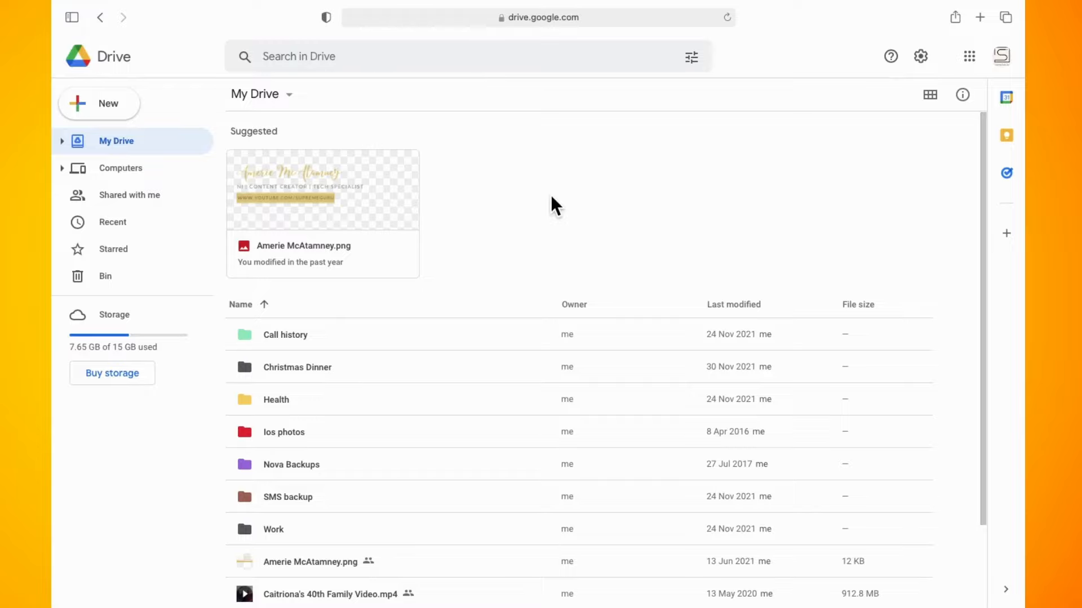
pyautogui.moveTo(654, 174)
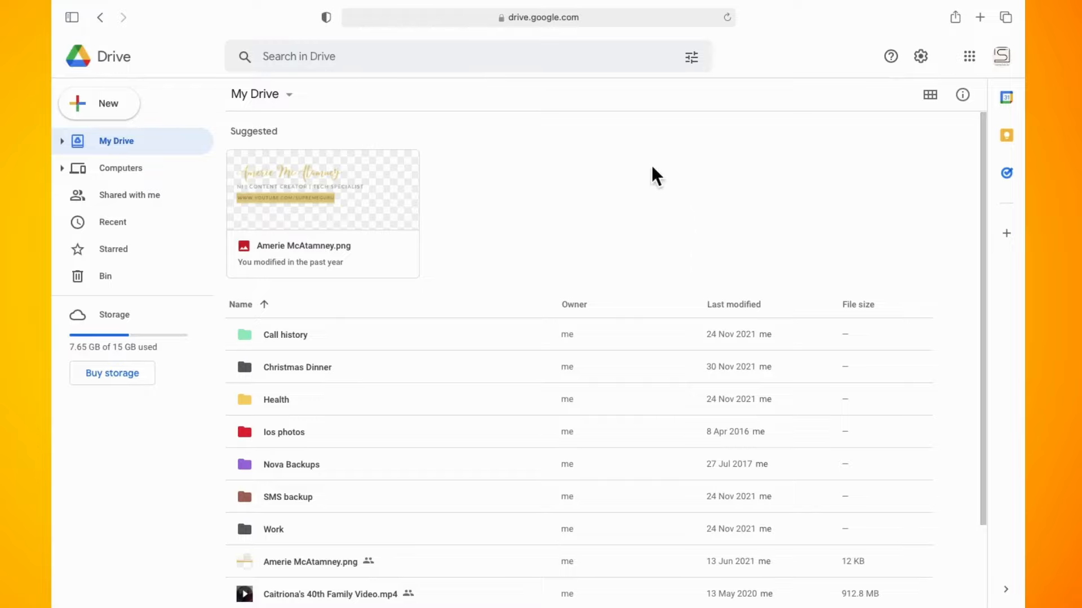
pyautogui.moveTo(627, 178)
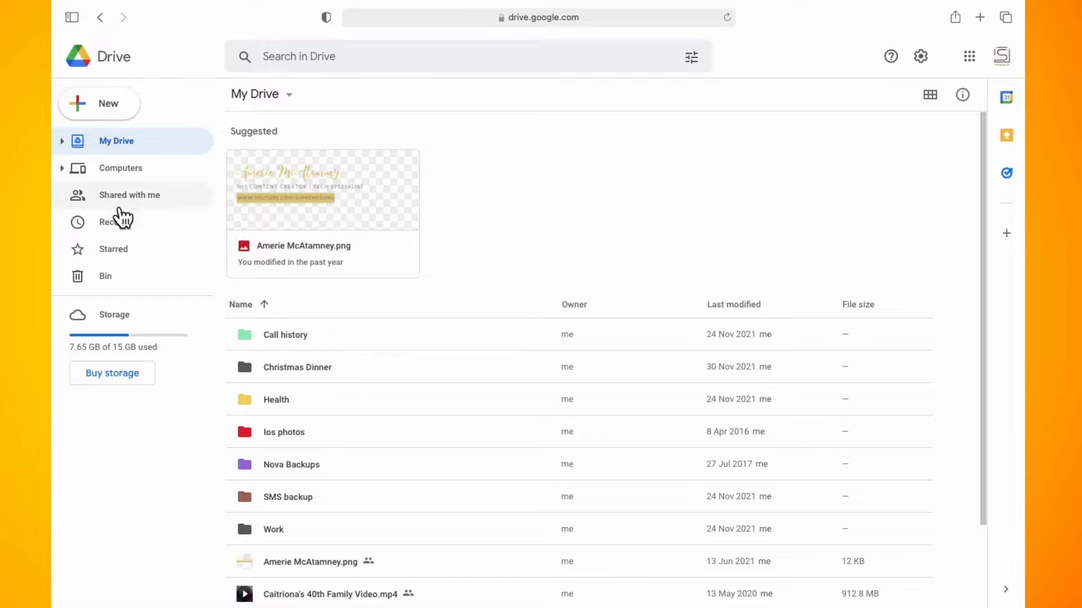
pyautogui.moveTo(138, 200)
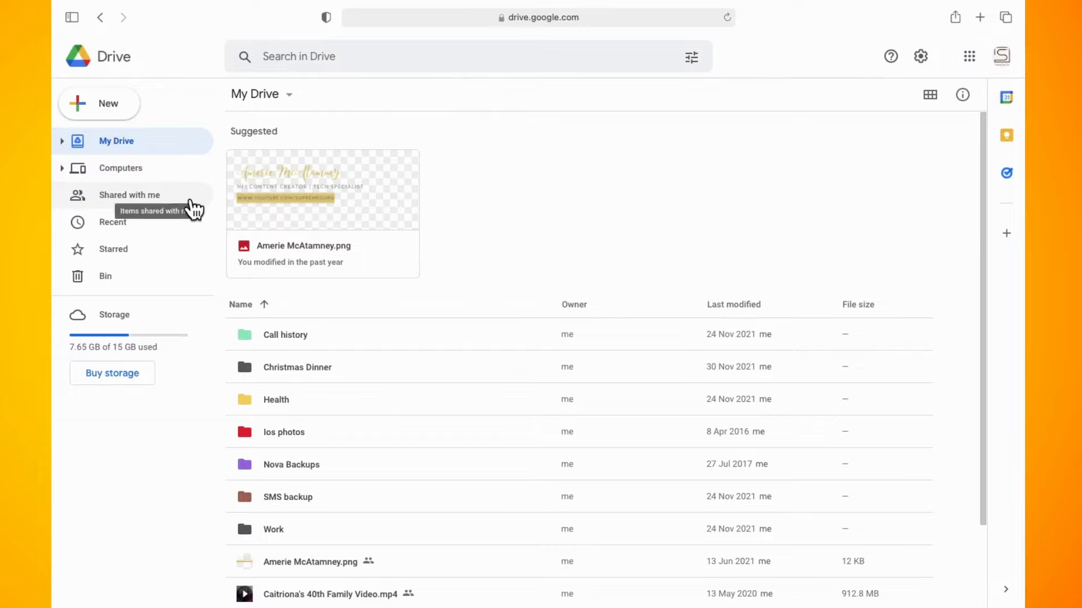
# Step: Open the 'Shared with me' page listing six shared items
pyautogui.click(129, 194)
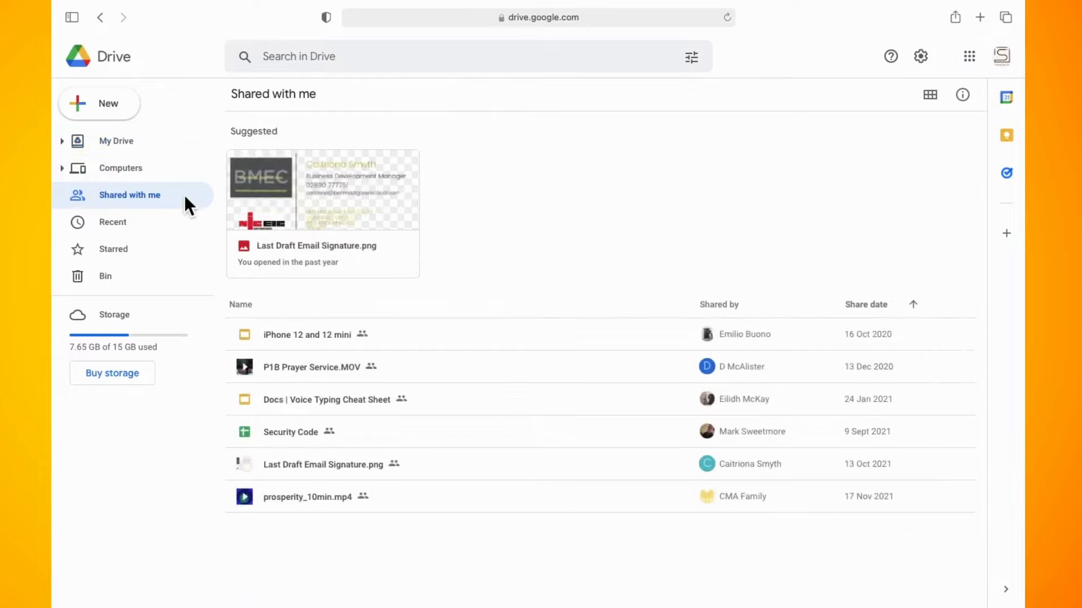
pyautogui.moveTo(675, 233)
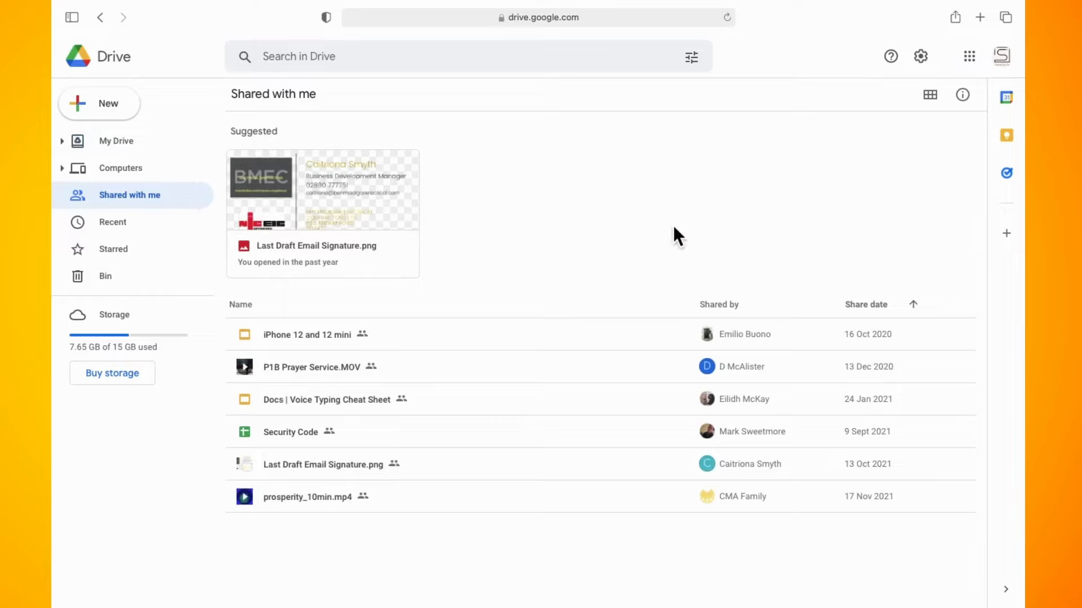
pyautogui.moveTo(406, 303)
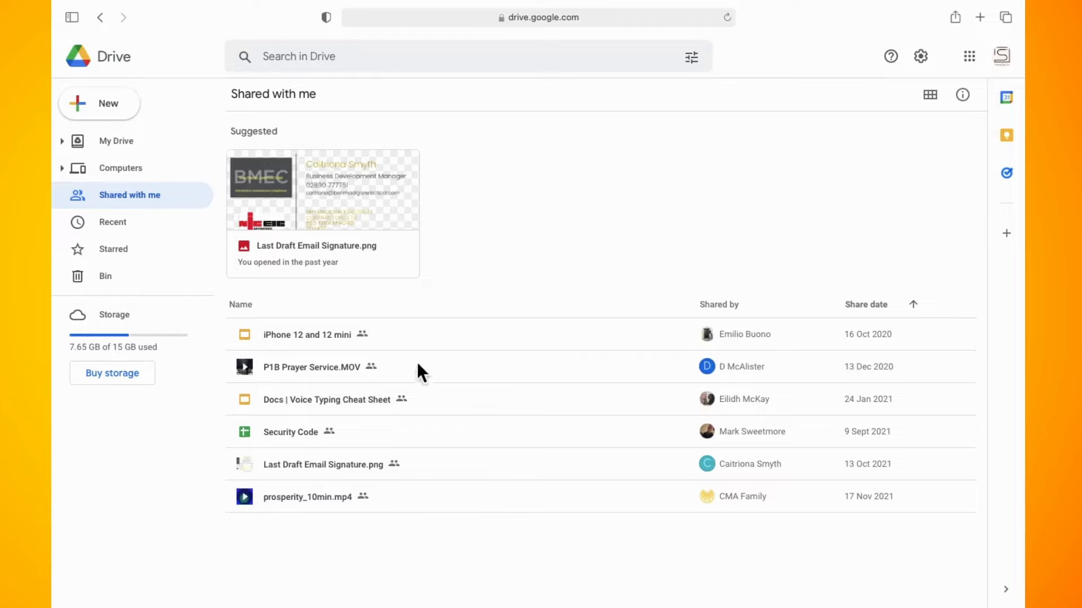
pyautogui.moveTo(428, 345)
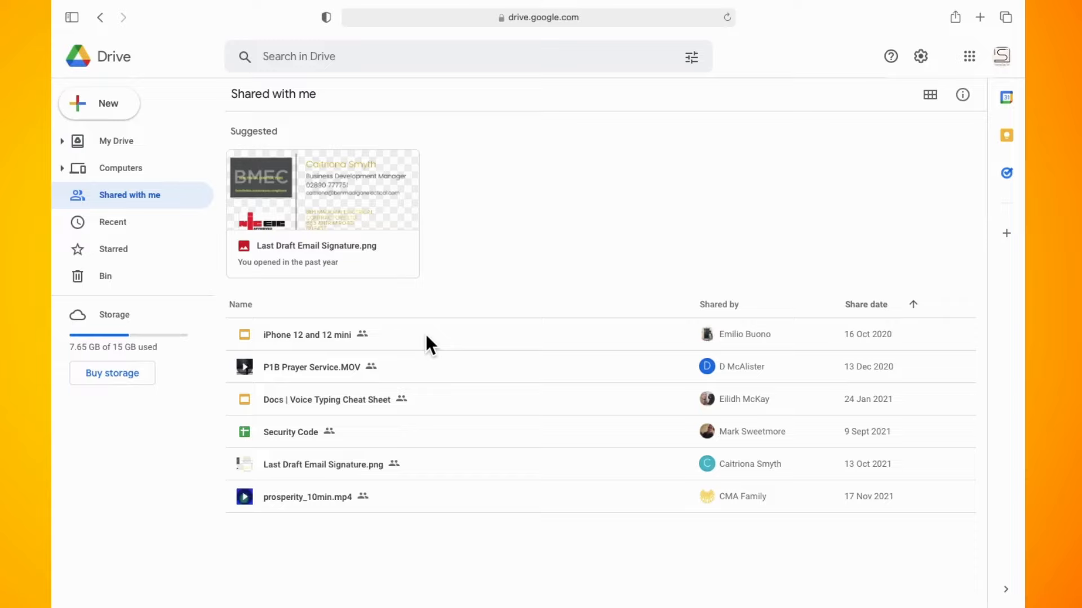
pyautogui.moveTo(403, 345)
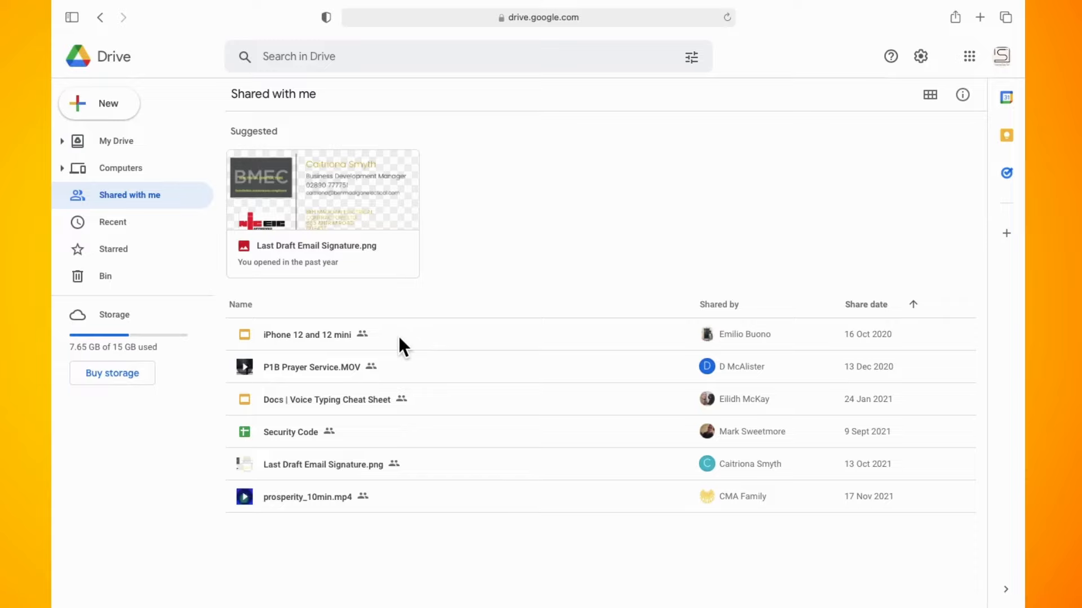
# Step: Remove 'iPhone 12 and 12 mini' from the shared list and select P1B Prayer Service.MOV
pyautogui.rightClick(307, 335)
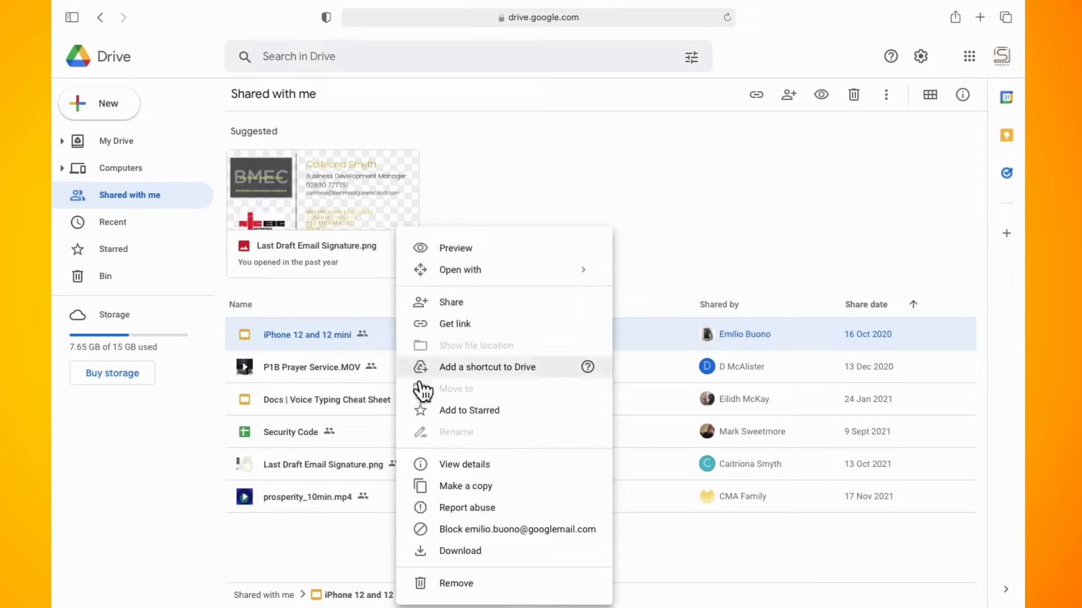
pyautogui.click(455, 583)
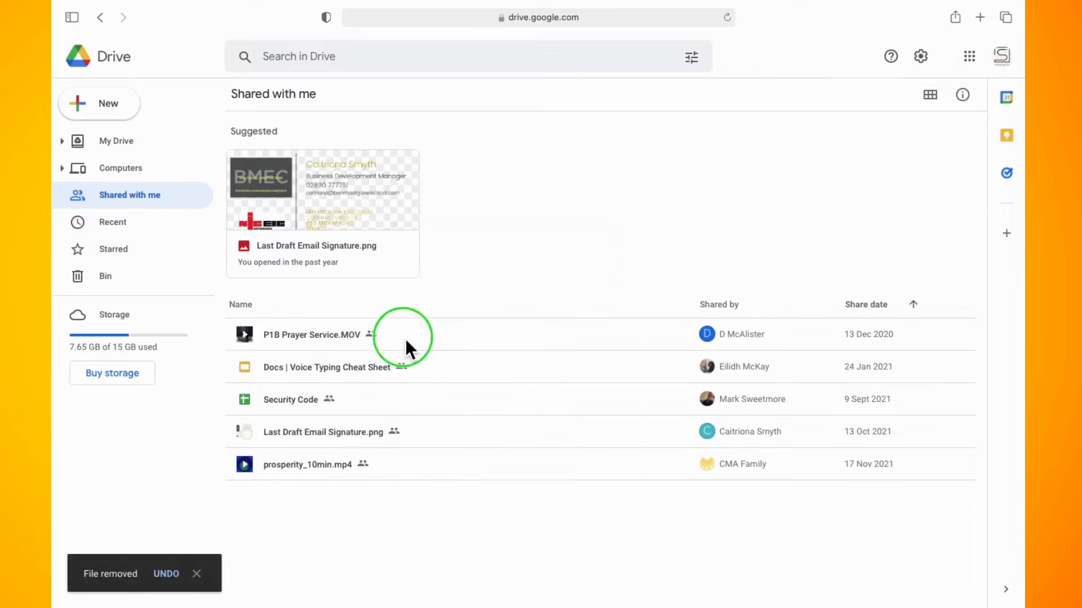
pyautogui.click(311, 334)
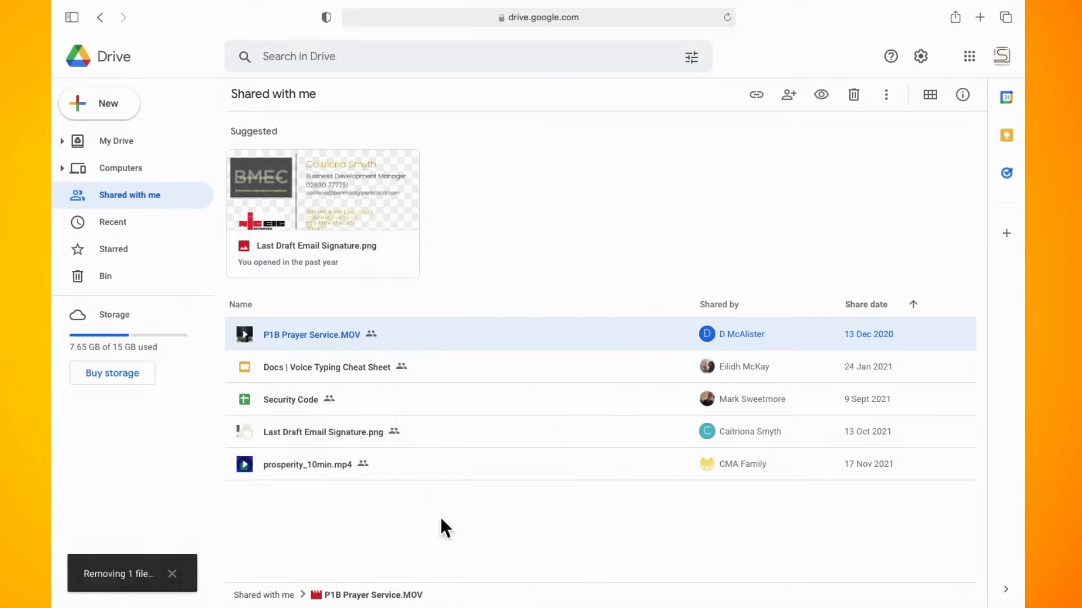
# Step: Remove the Security Code file and select Last Draft Email Signature.png
pyautogui.rightClick(326, 334)
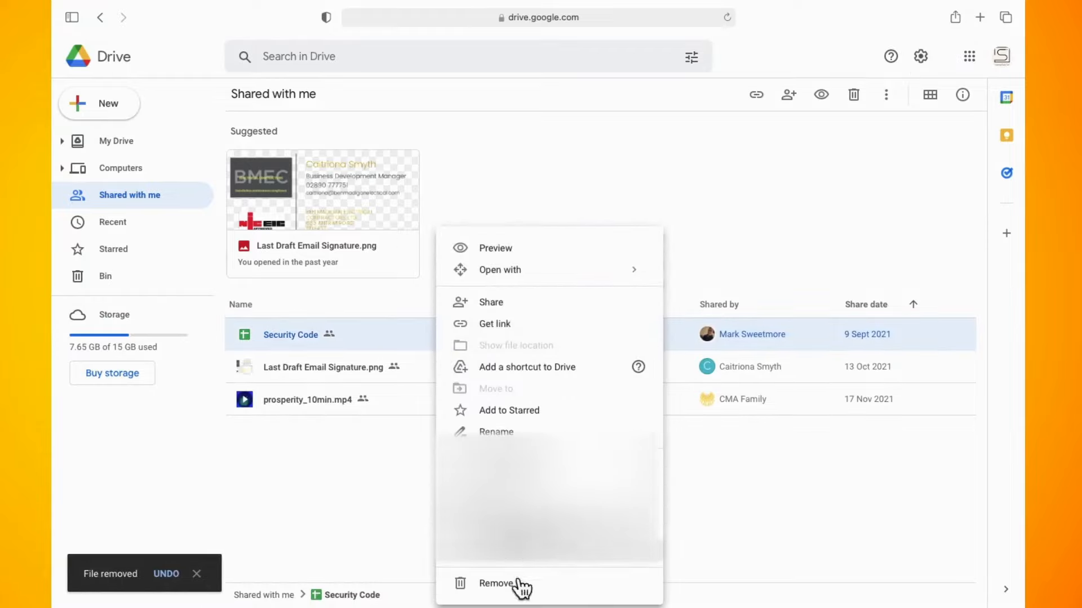
pyautogui.click(495, 583)
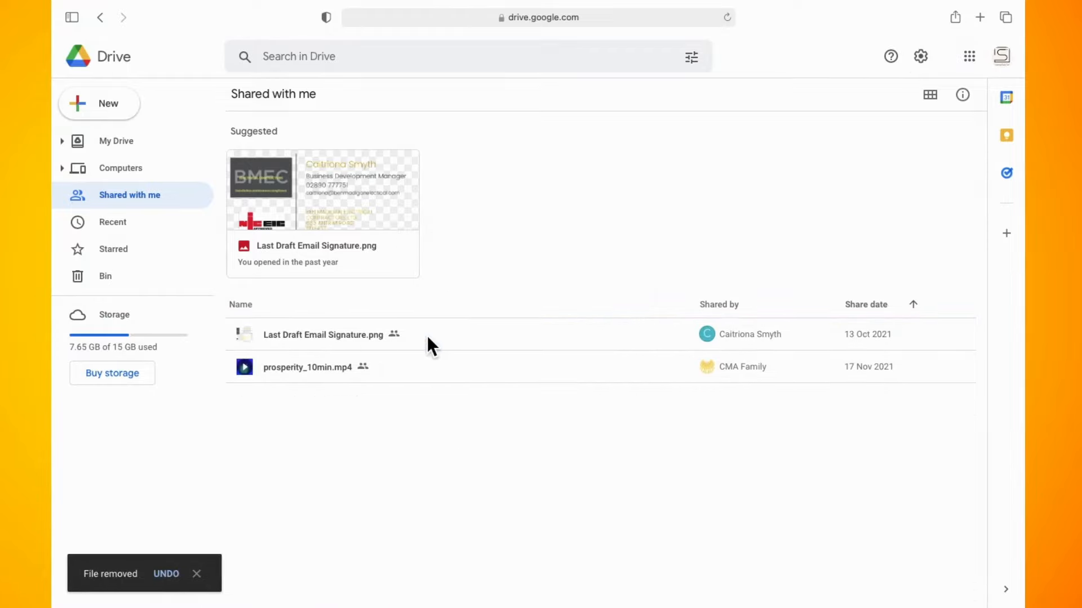
pyautogui.click(323, 335)
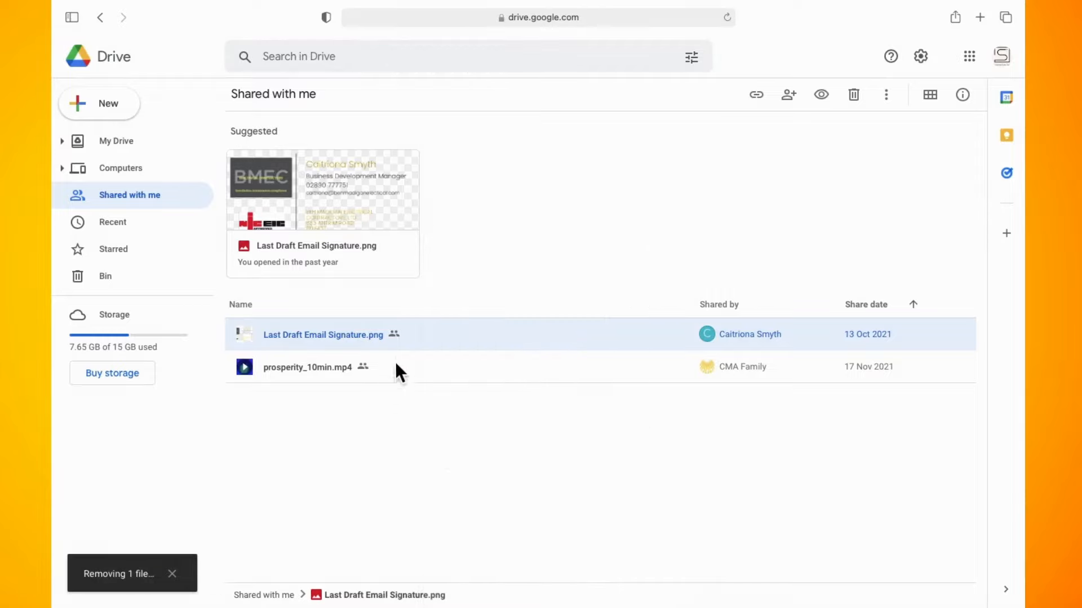